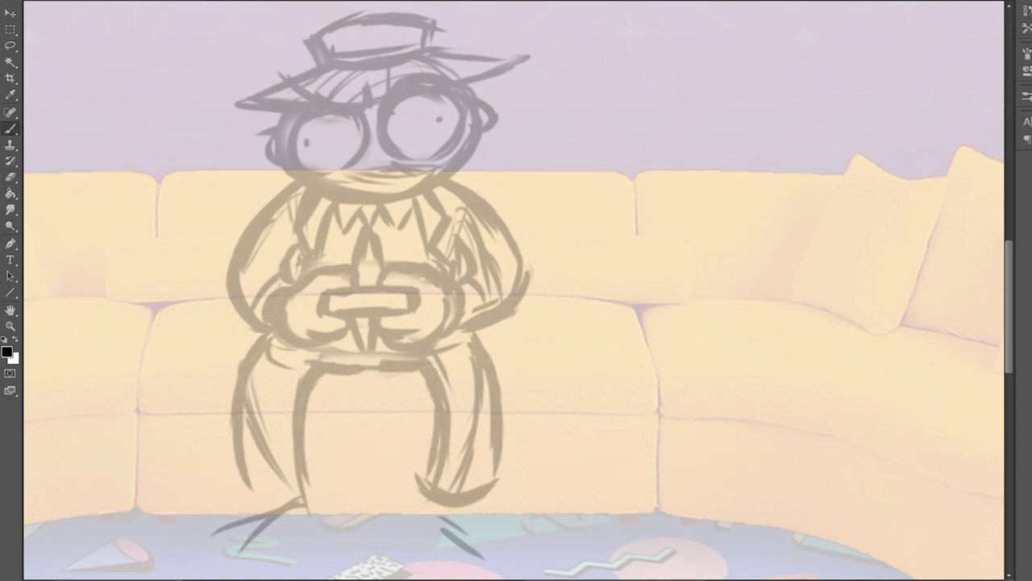
pyautogui.scroll(-3)
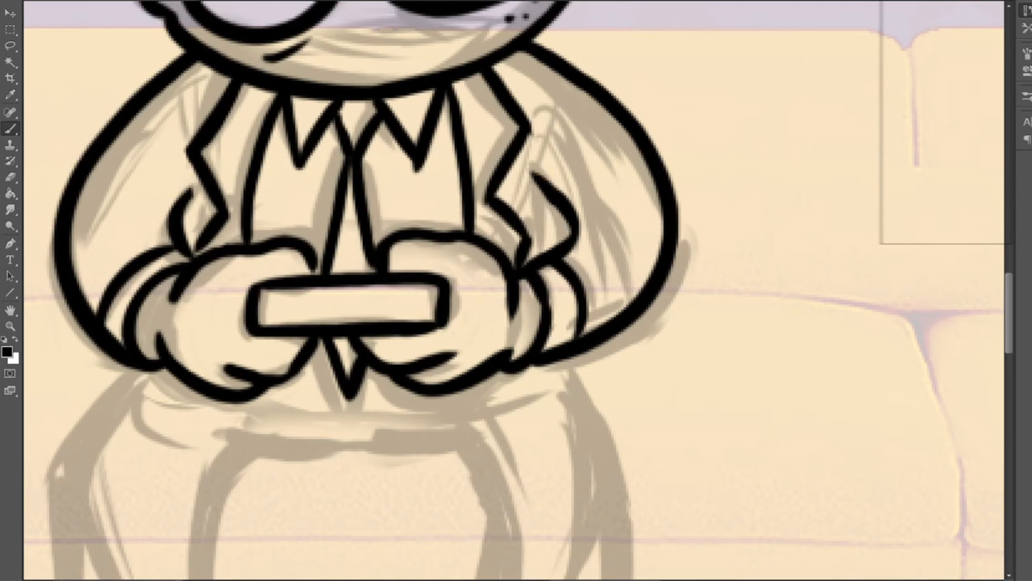
pyautogui.scroll(-3)
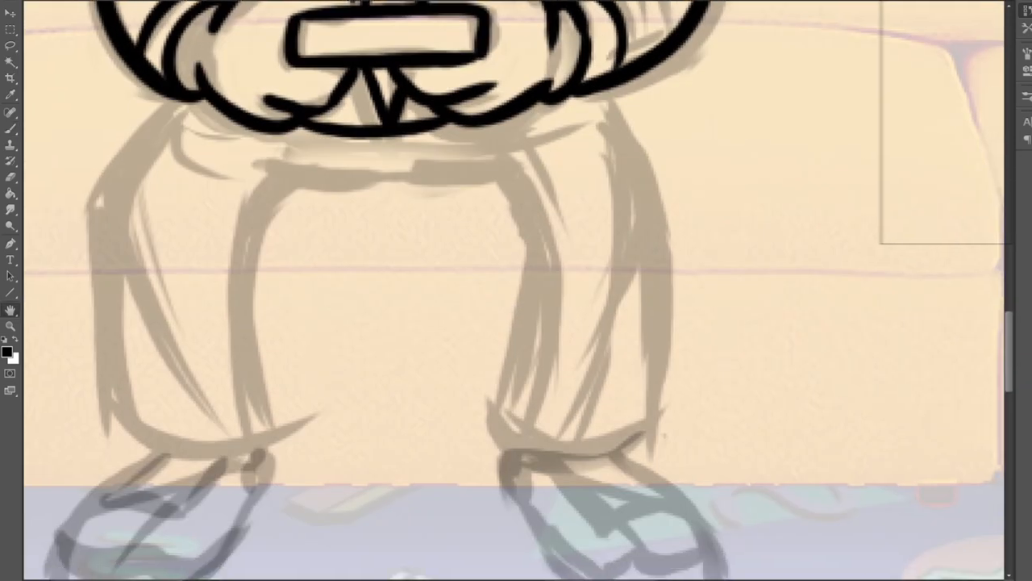